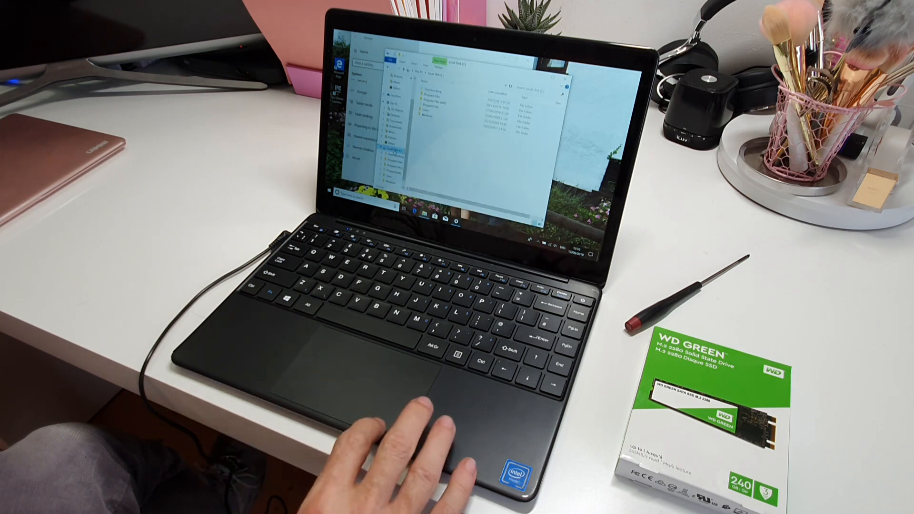
Show the context menu for the Local Disk (C:) drive.
right_click(391, 155)
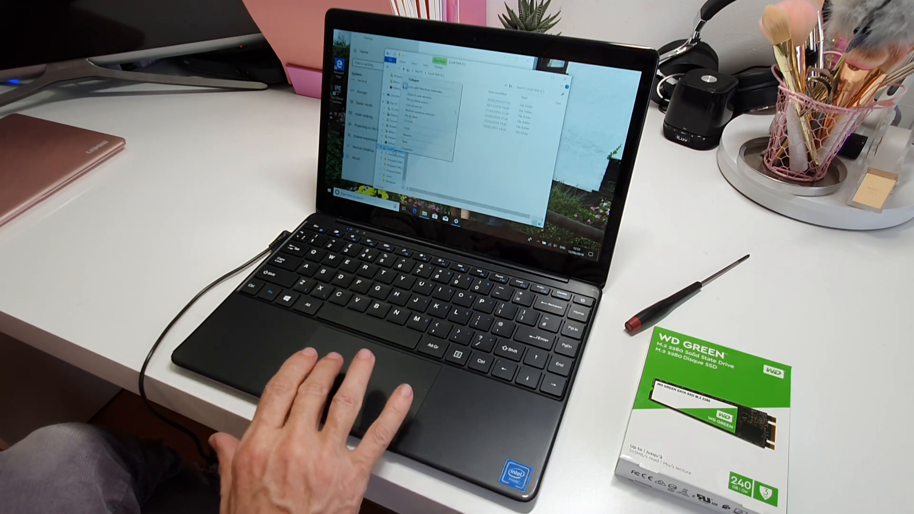